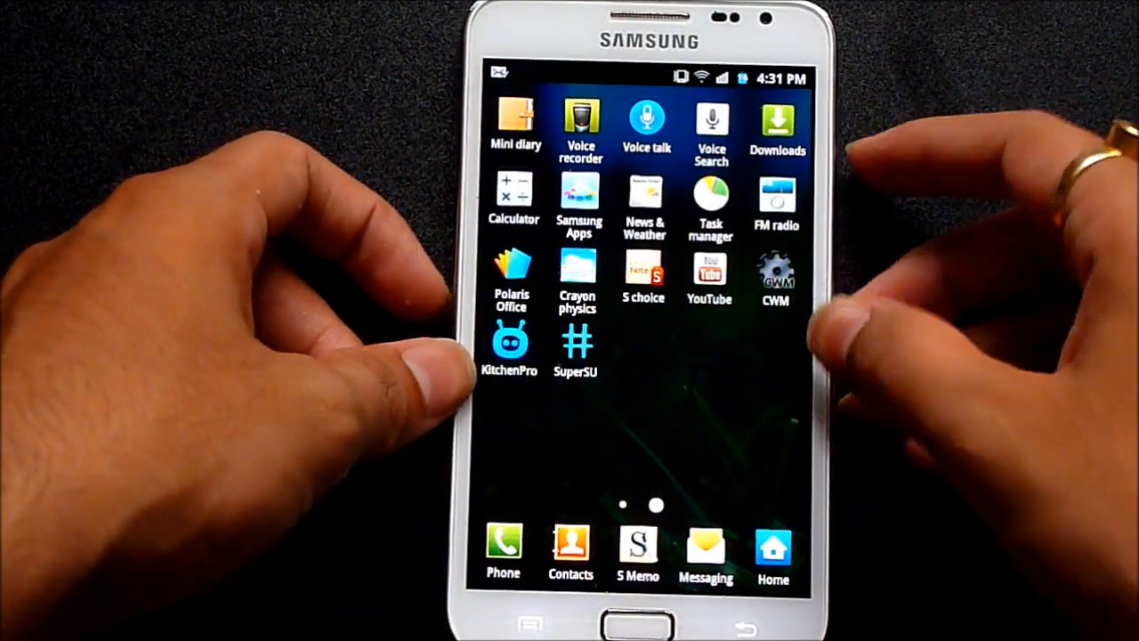
Launch CWM Manager from the app drawer to reveal its reboot, backup and restore options.
{"action": "left_click", "coordinate": [773, 271]}
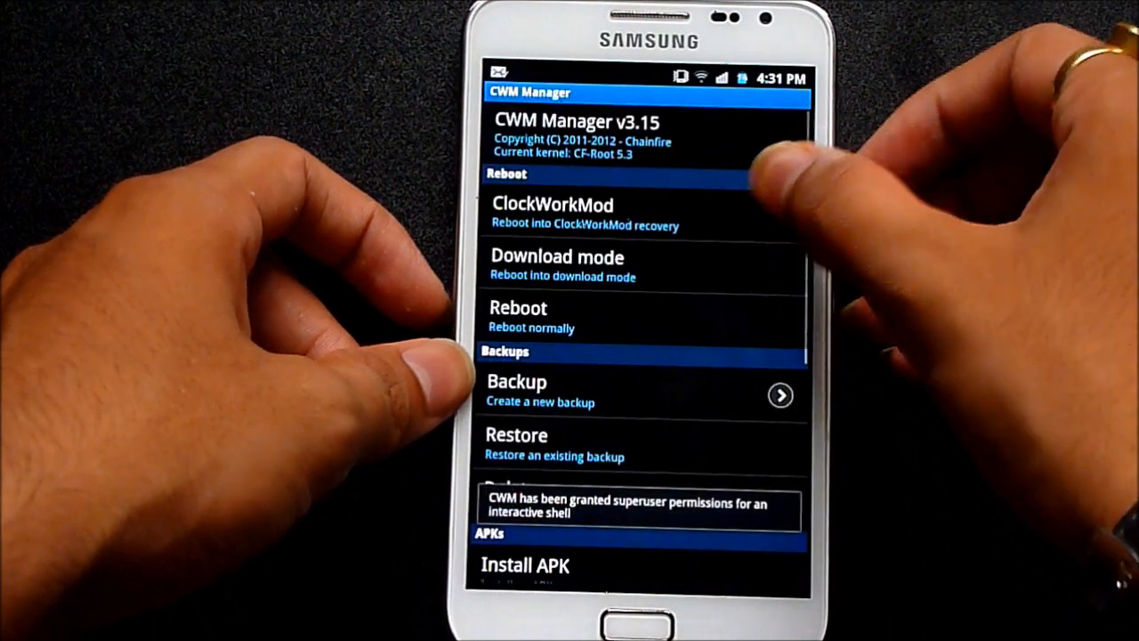